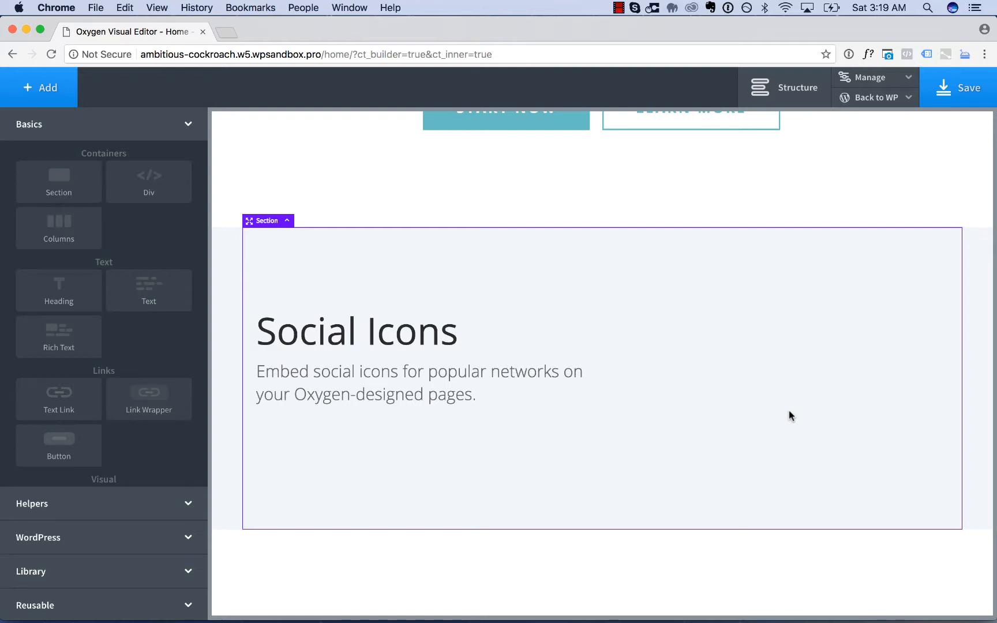
Insert a Social Icons element below the section's description text
scroll(down, 3)
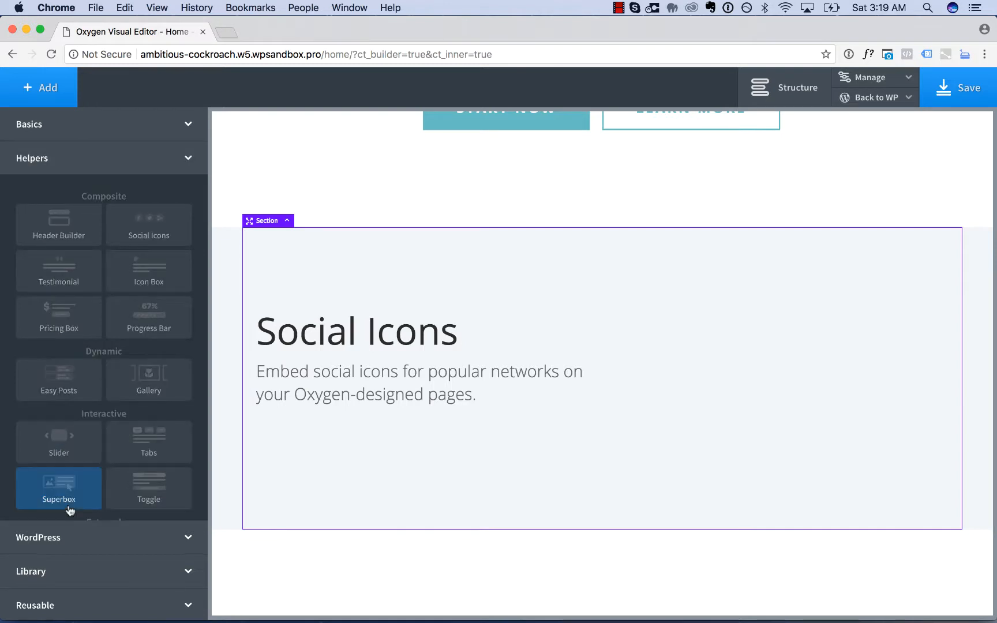
mouse_move(148, 225)
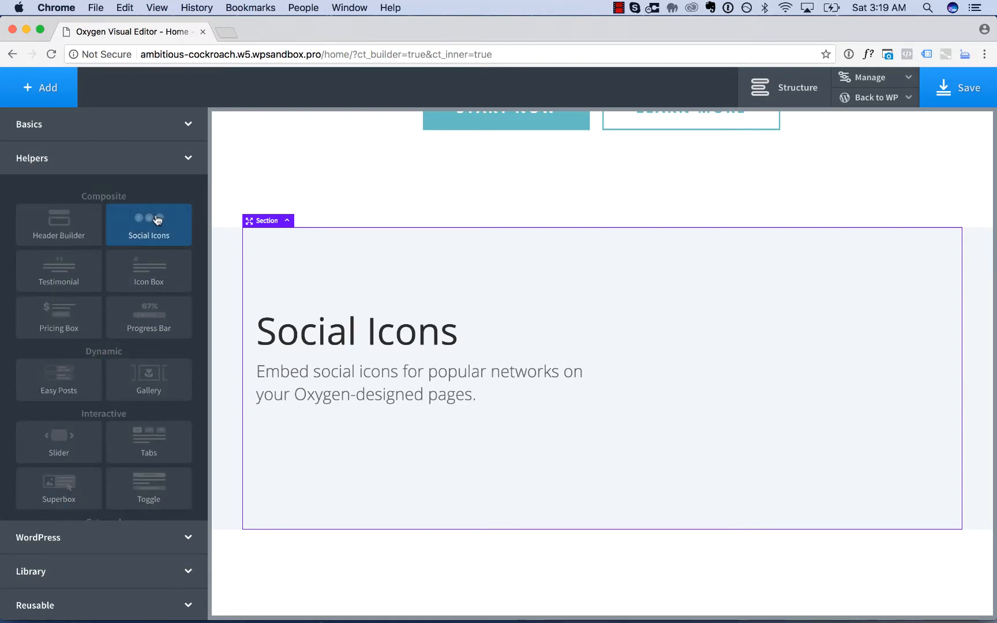
click(148, 225)
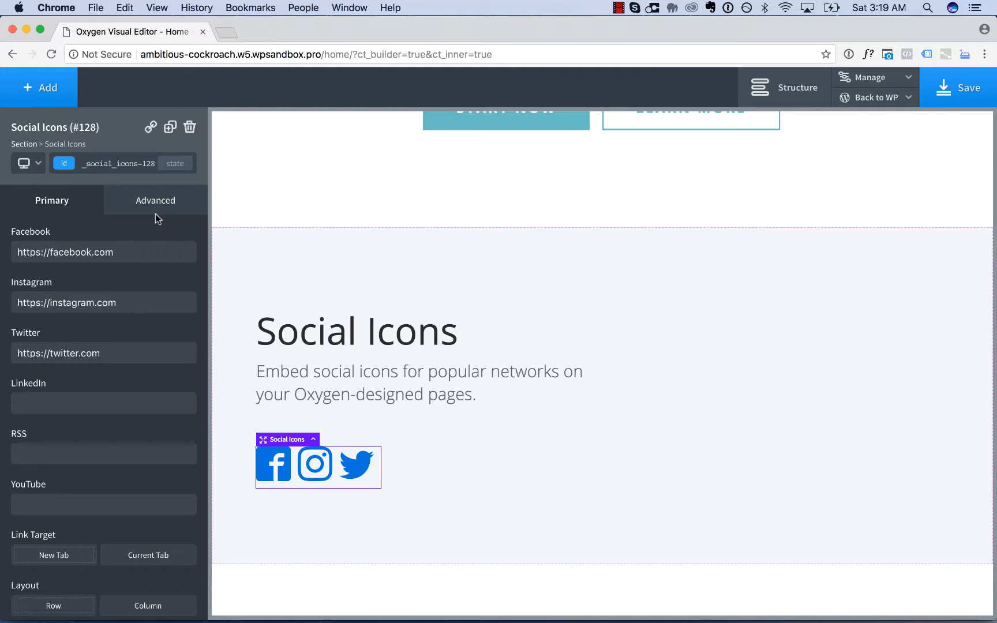
mouse_move(29, 337)
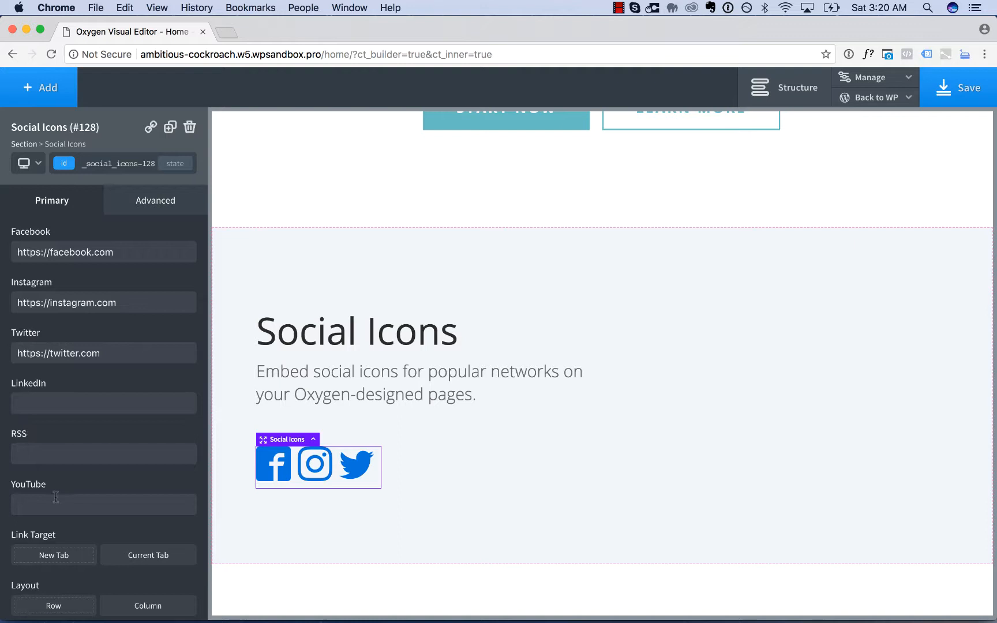
mouse_move(202, 459)
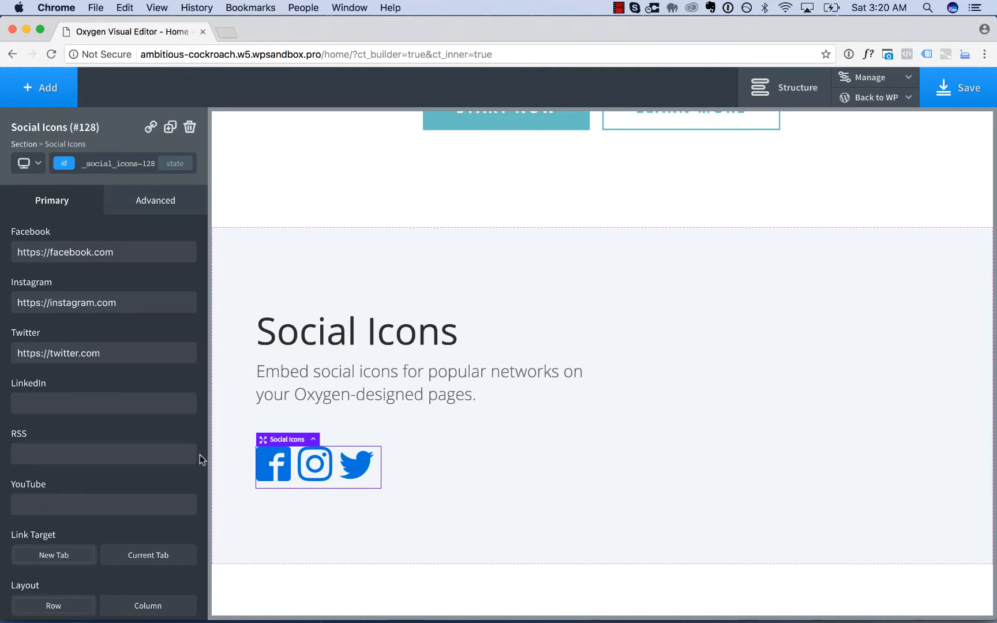
click(104, 252)
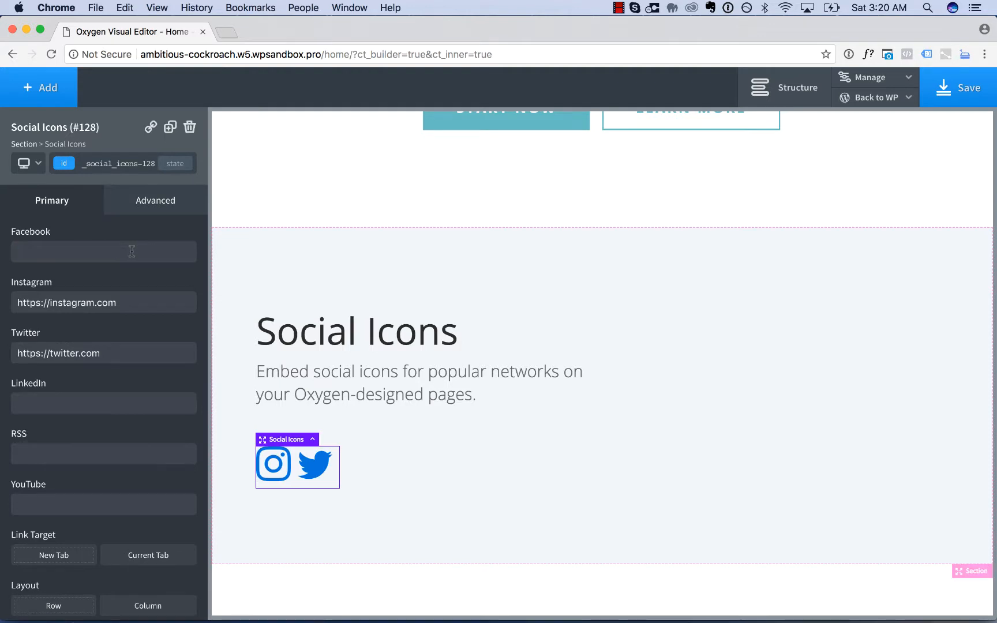
mouse_move(83, 302)
text(https://facebook.com/)
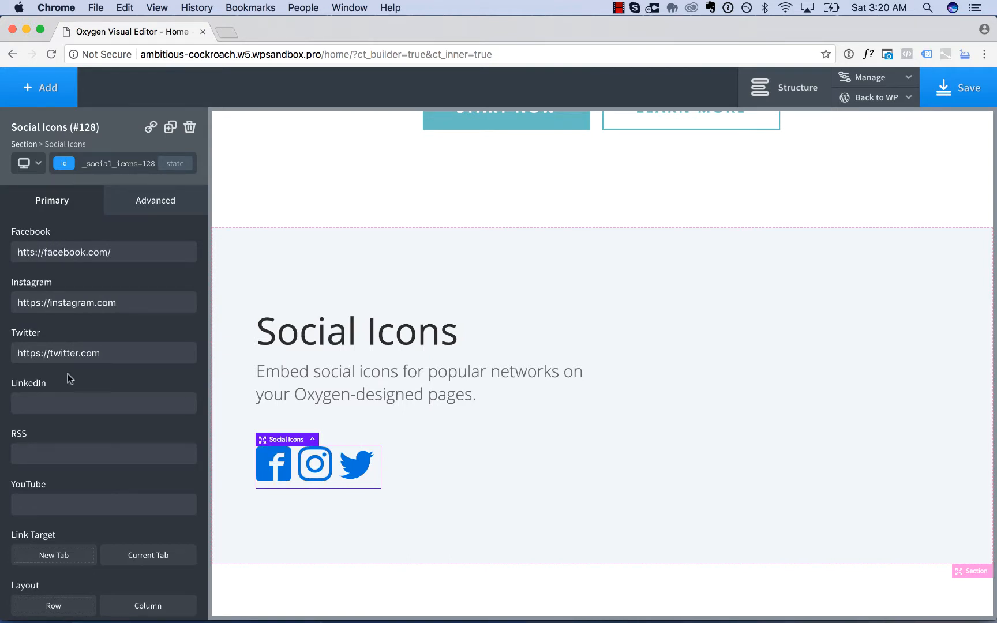
text(http://youtube.com/channel)
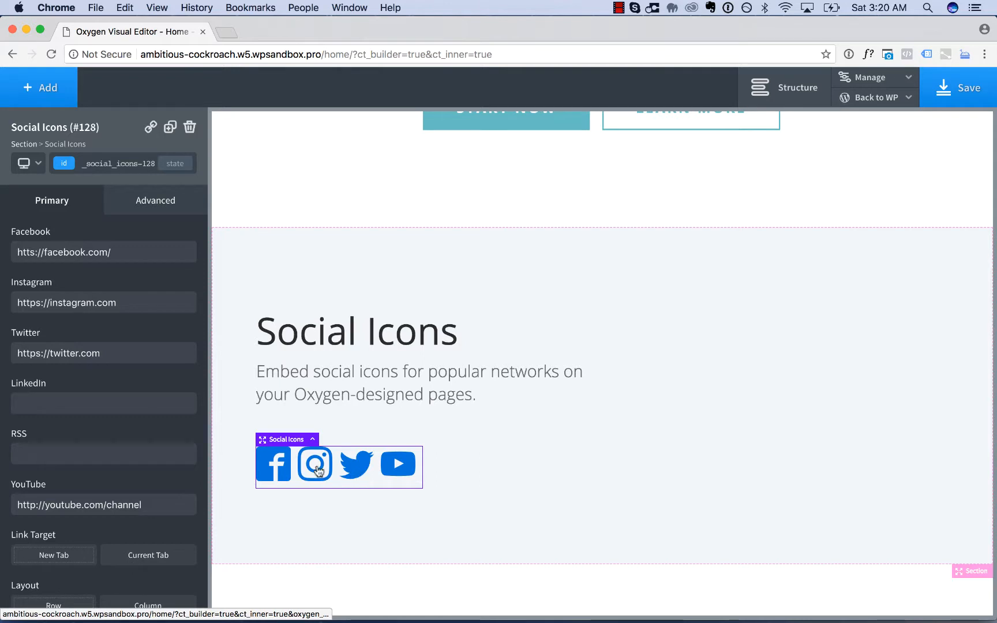
scroll(down, 3)
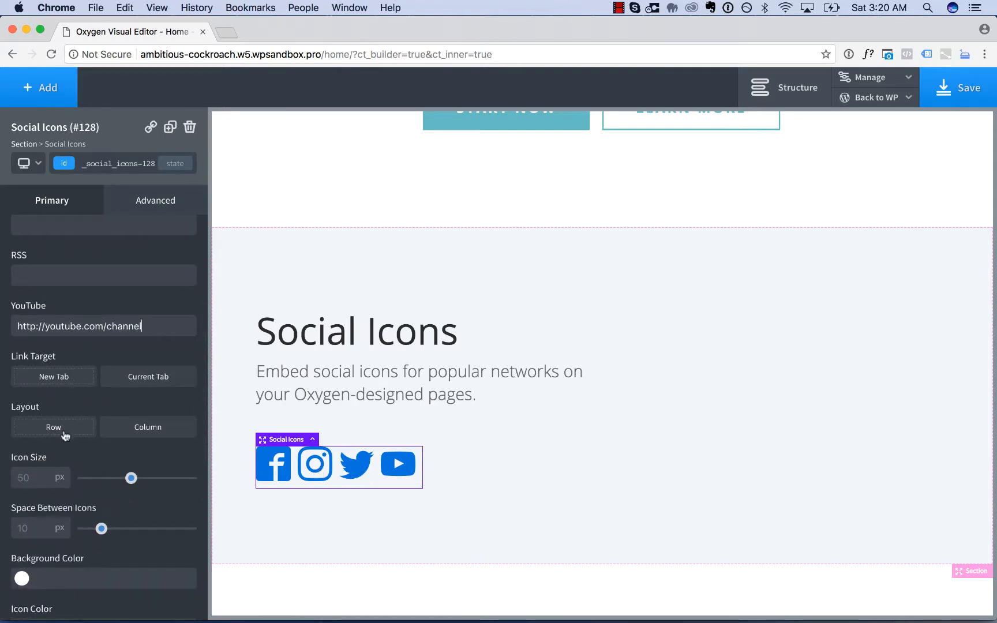
mouse_move(294, 471)
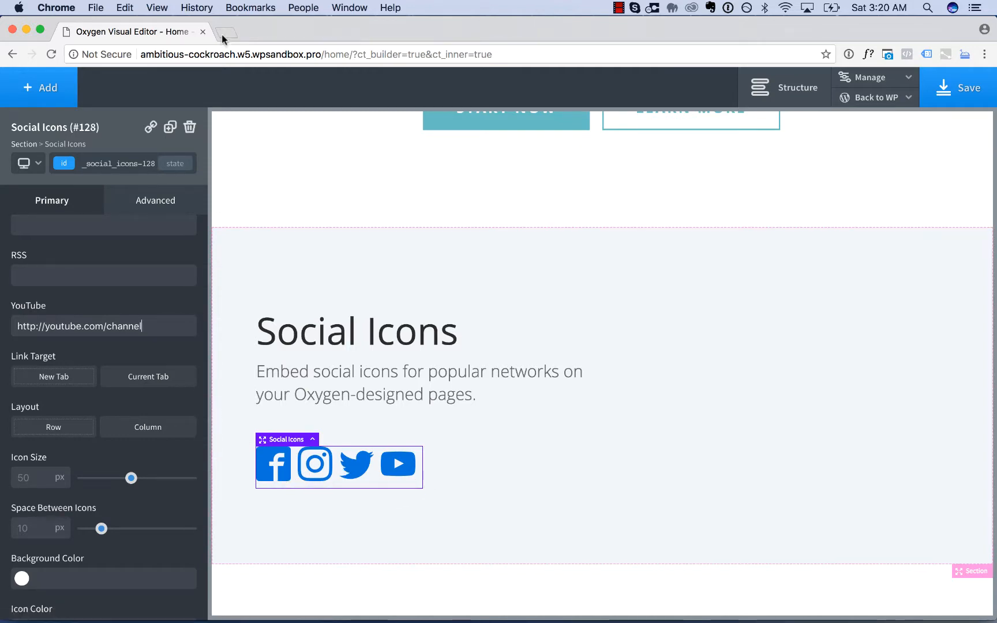
mouse_move(365, 36)
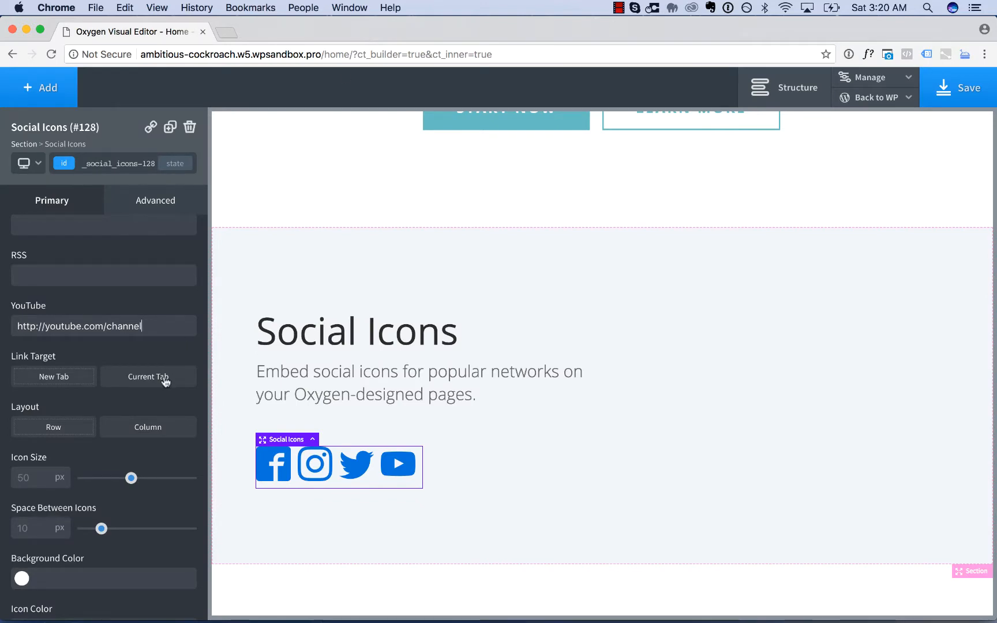
mouse_move(160, 409)
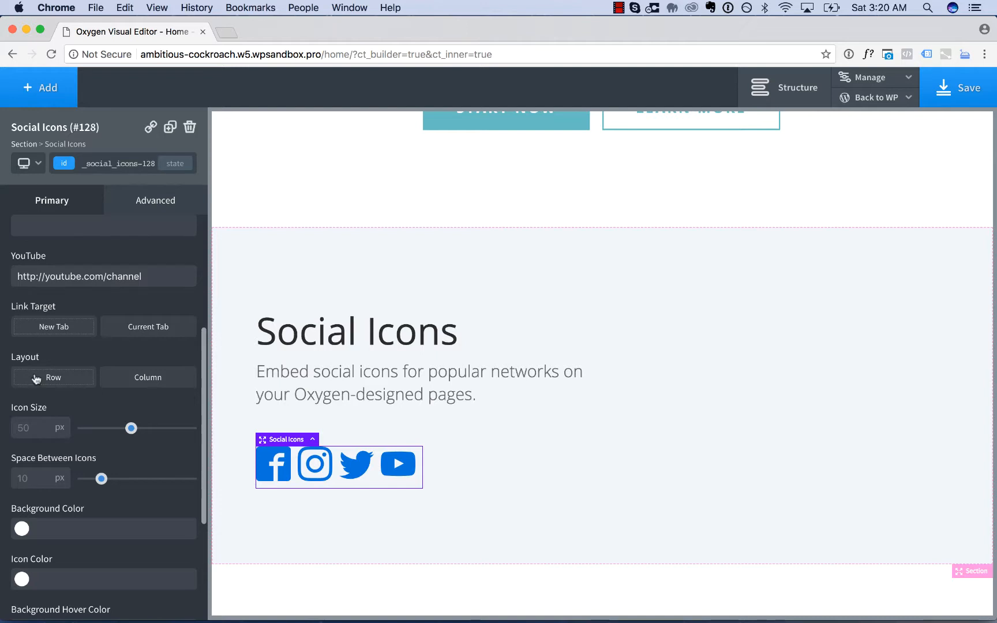
Try the Column layout, then return the icons to a horizontal Row
click(53, 377)
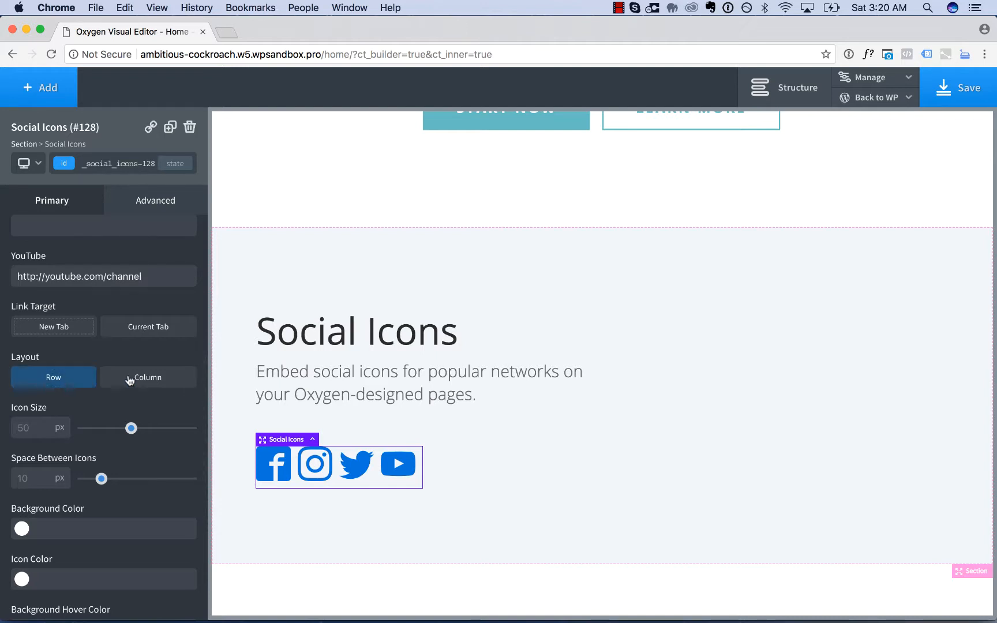
click(148, 376)
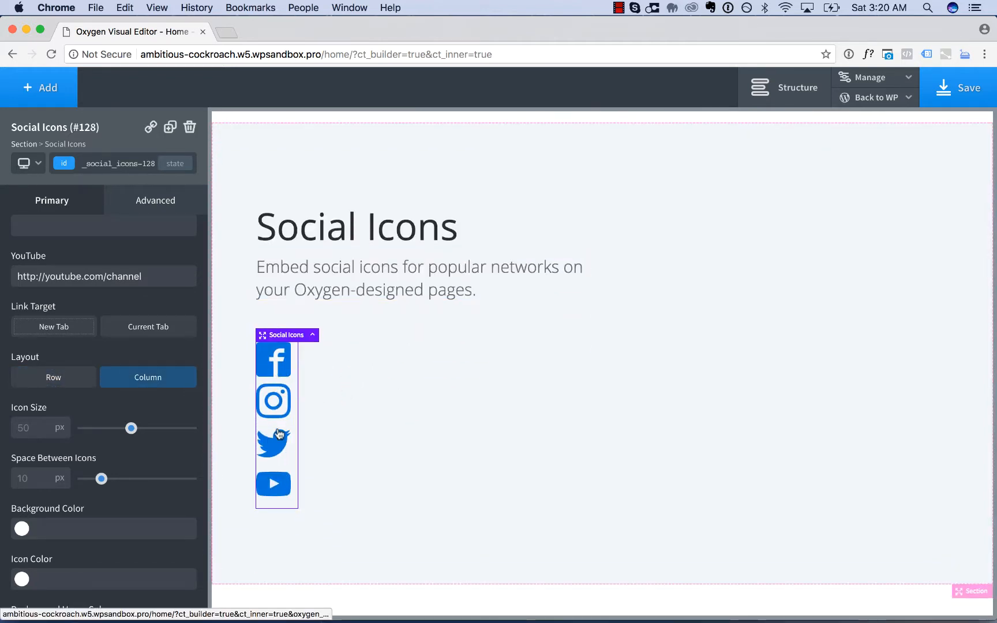
mouse_move(695, 365)
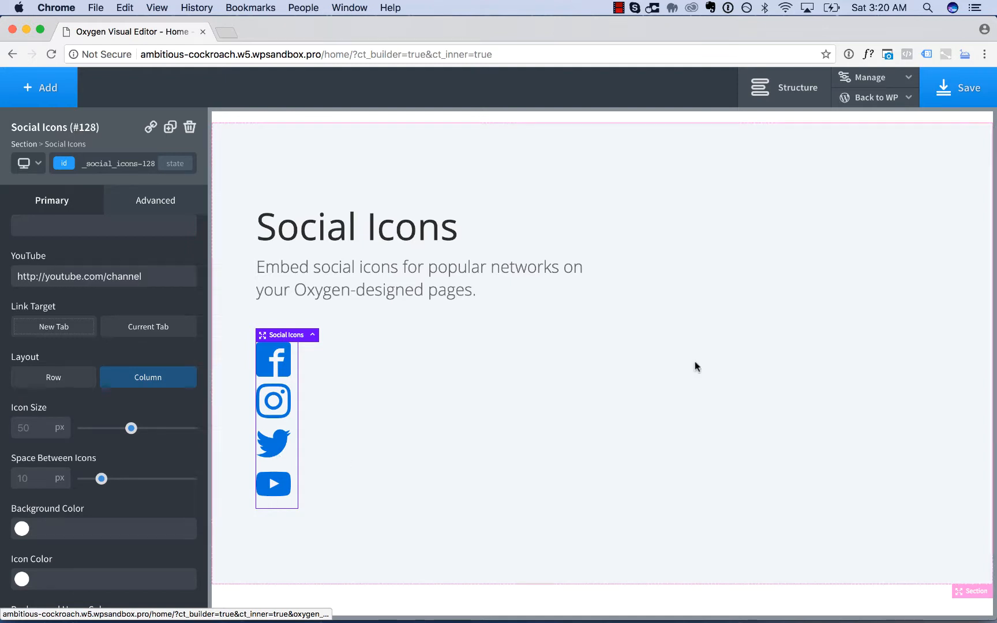
scroll(down, 3)
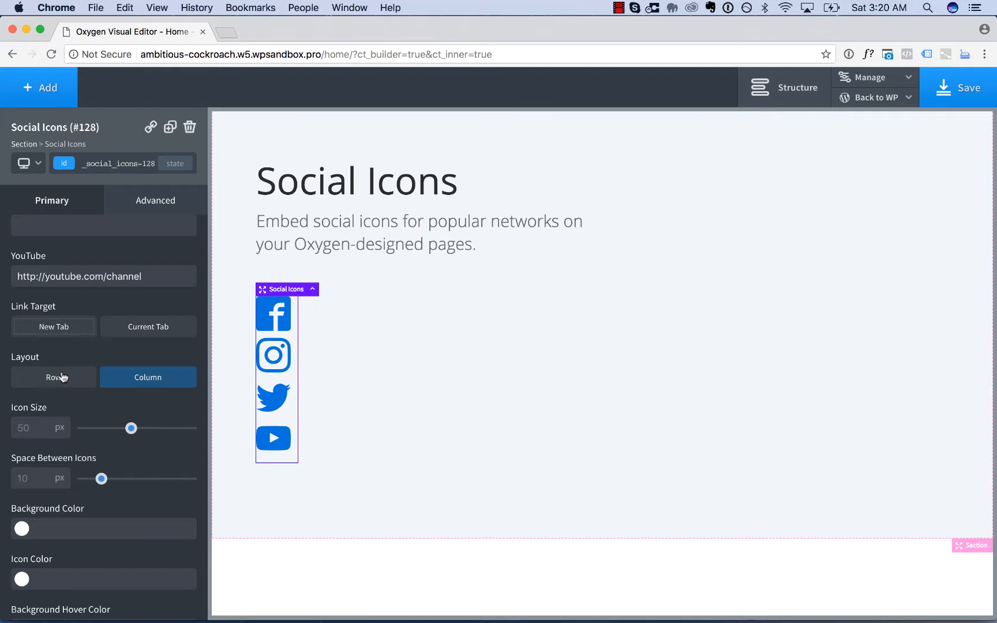
click(53, 377)
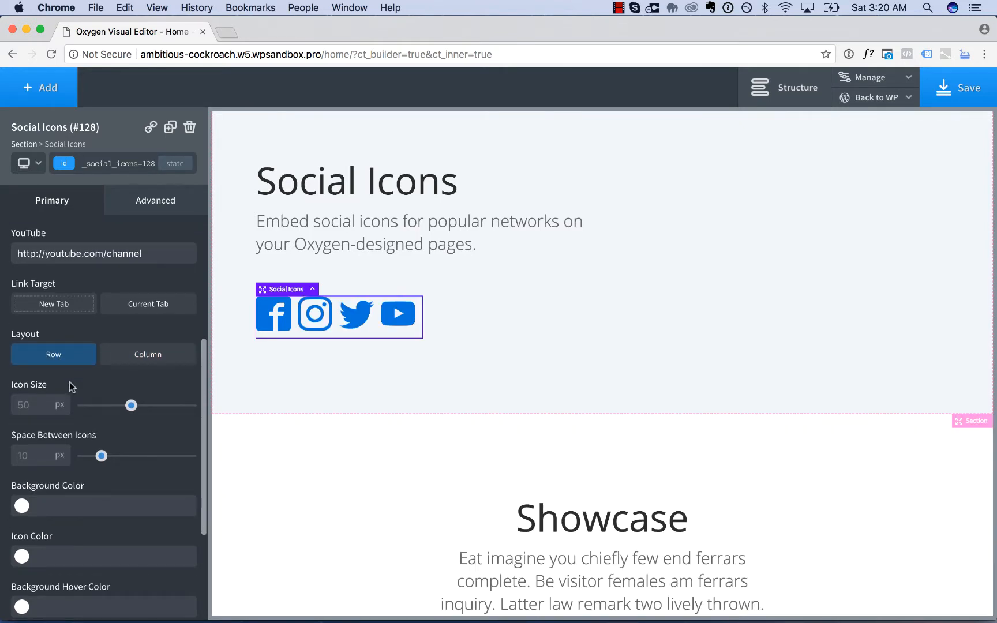
Set Icon Size to 66 px and Space Between Icons to 20 px
drag(132, 406, 190, 405)
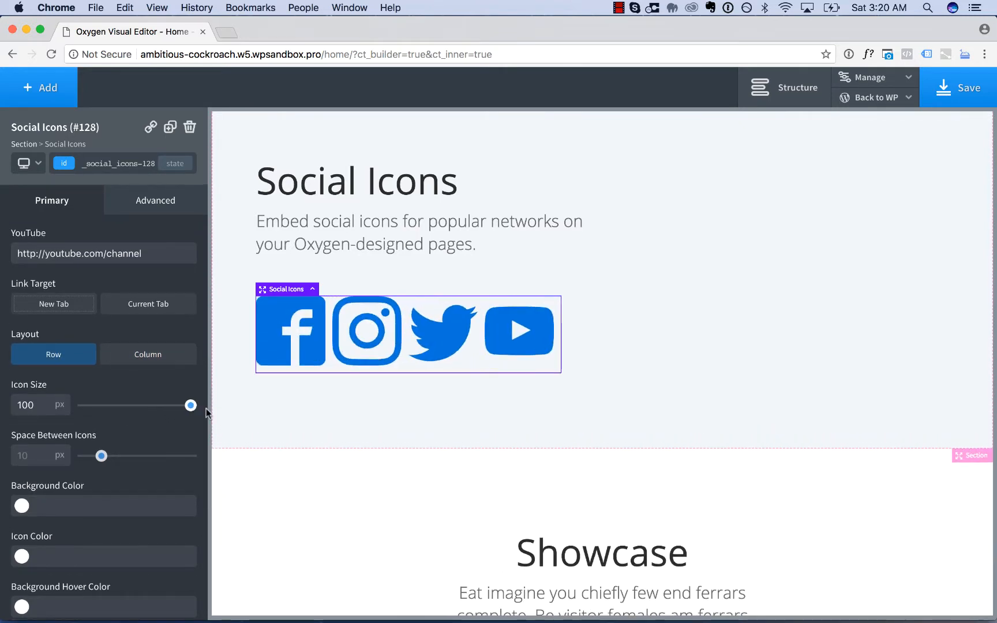
drag(190, 407, 150, 407)
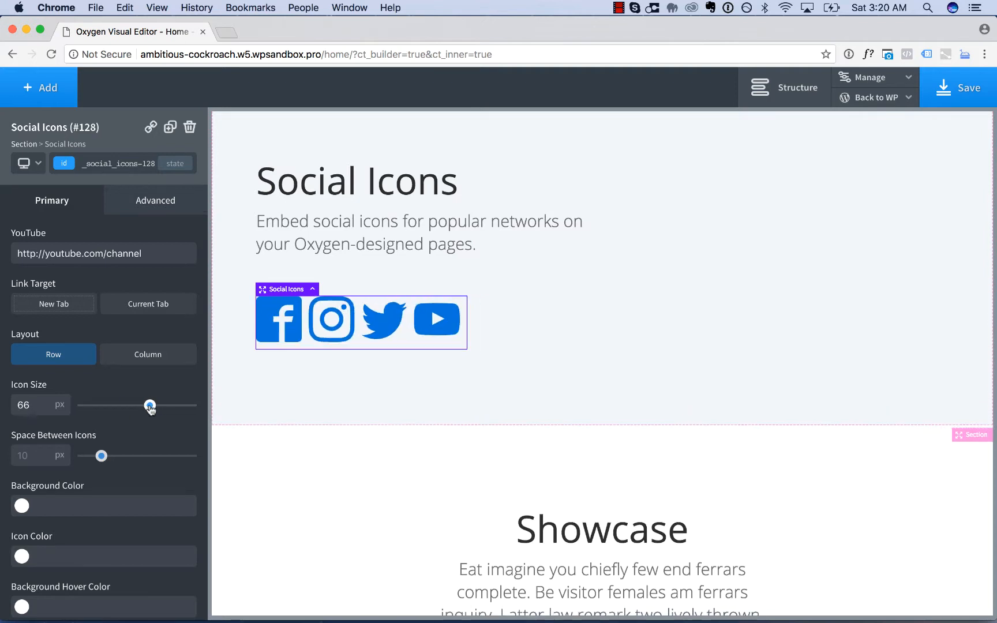
drag(100, 455, 83, 456)
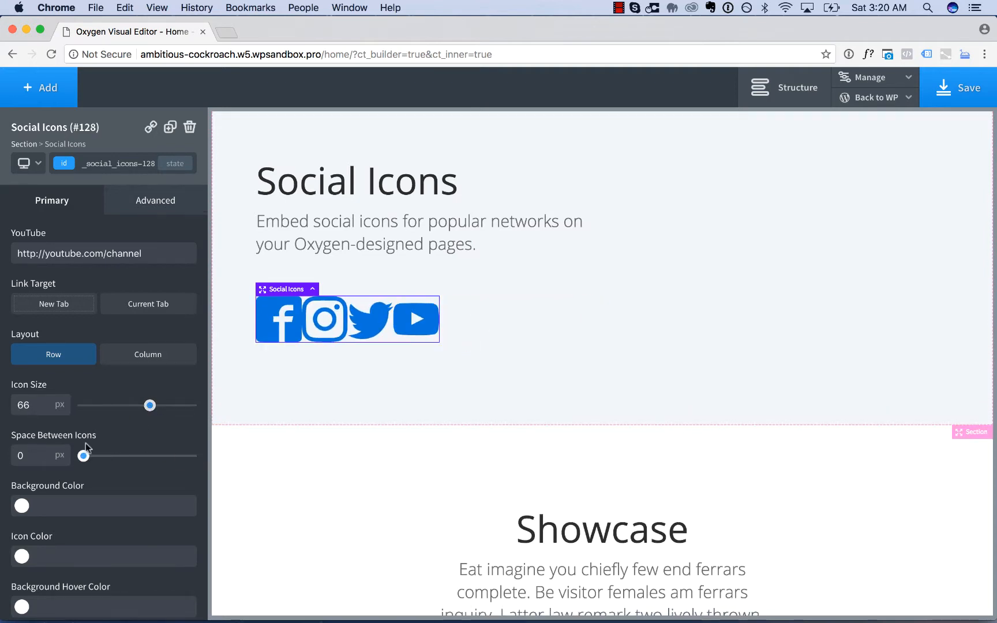
drag(84, 455, 120, 395)
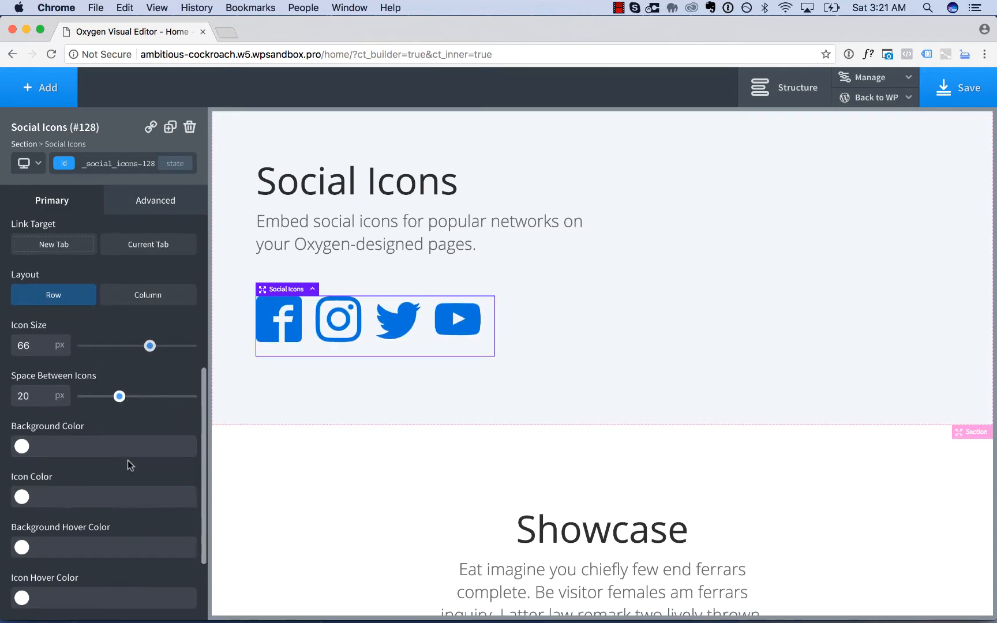
Give the icons a purple #8224e3 background with Circle icon style
scroll(down, 3)
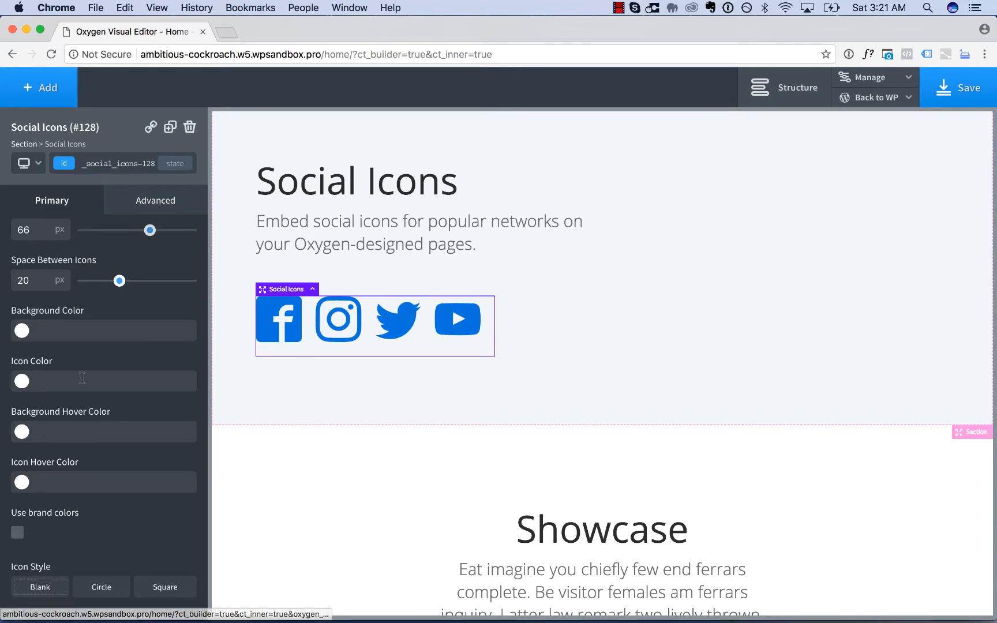
click(20, 330)
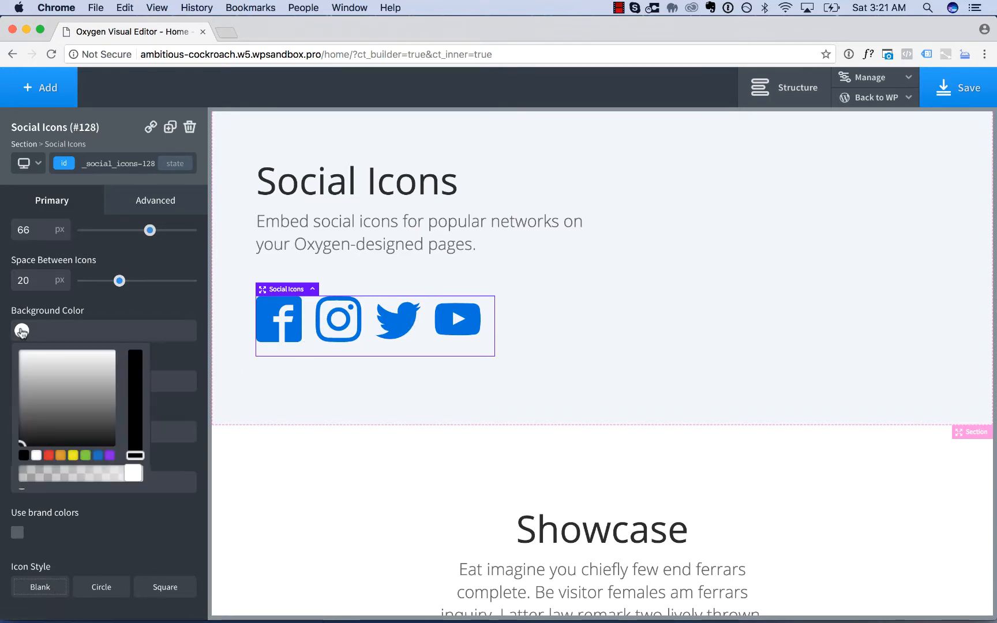
click(99, 456)
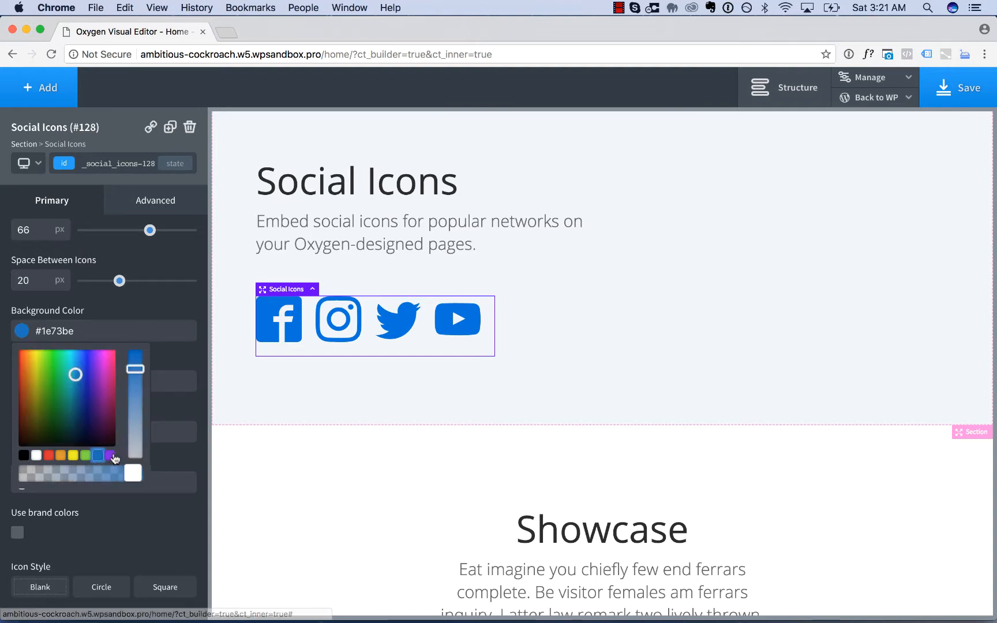
click(110, 457)
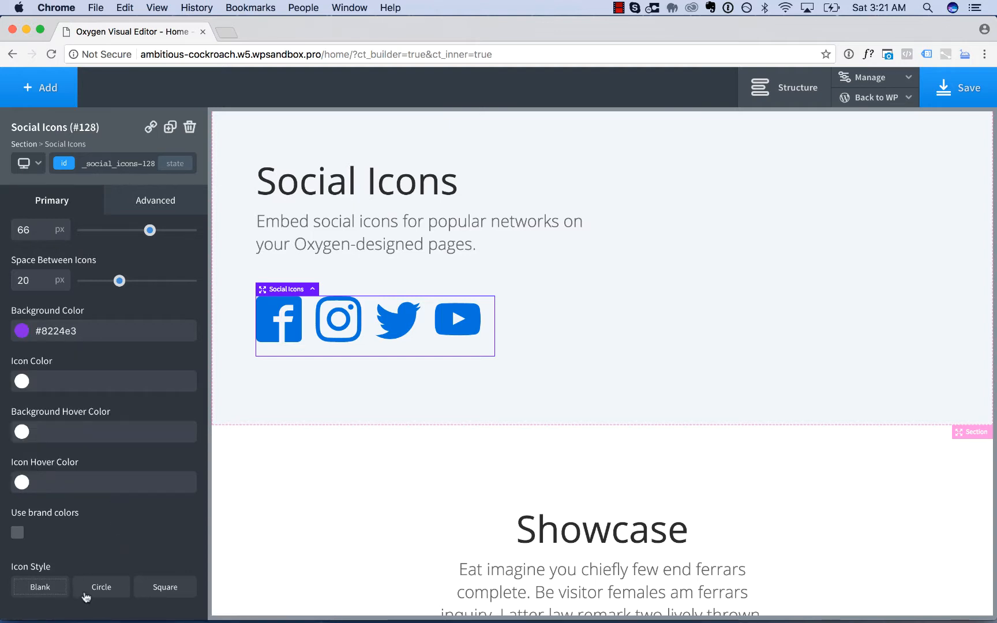
click(165, 586)
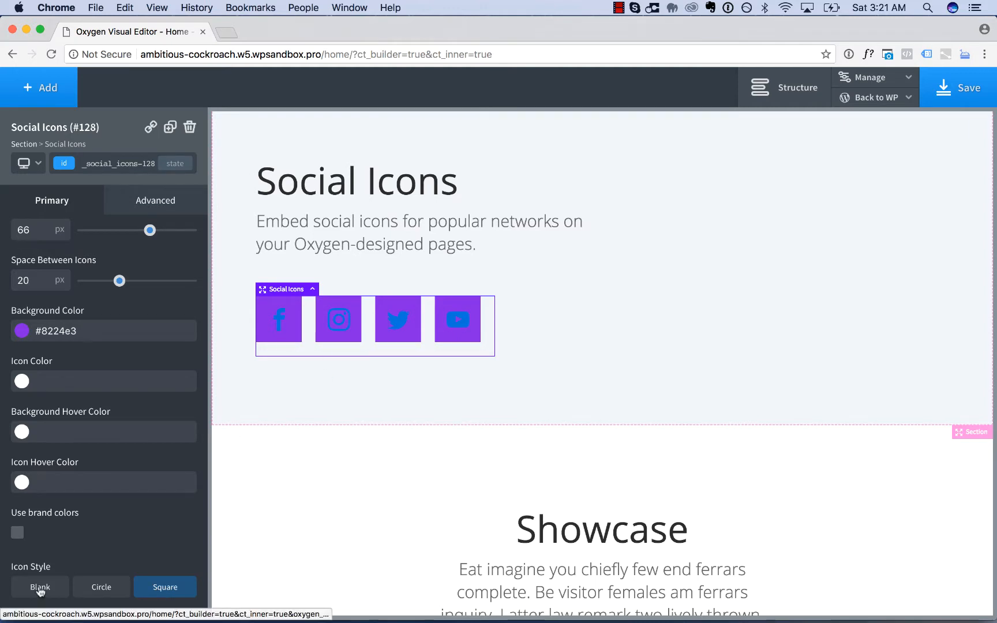
click(102, 586)
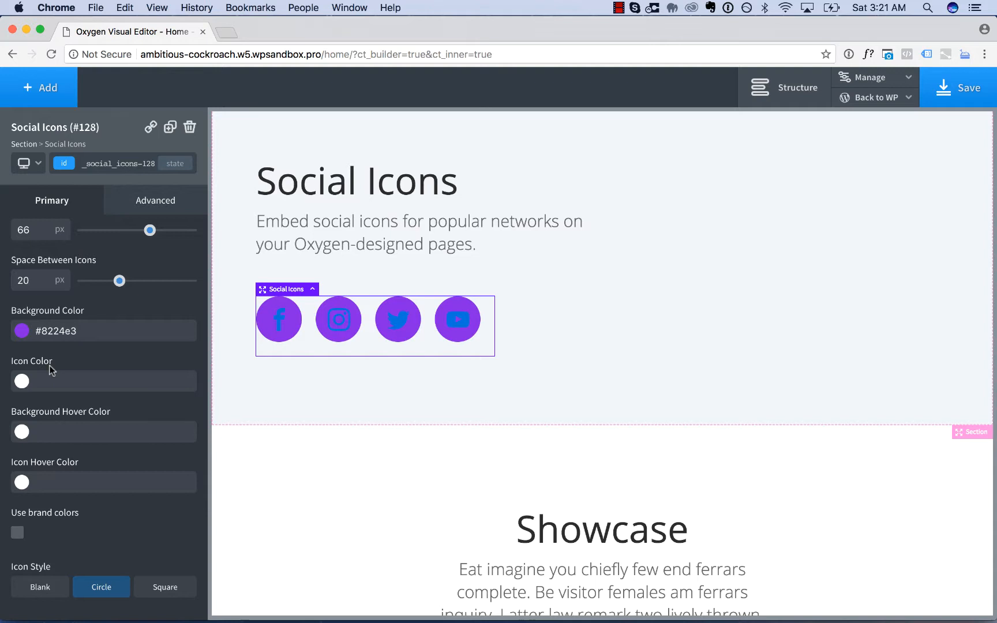
Try Use brand colors, then turn it off again to keep the purple circles
click(18, 533)
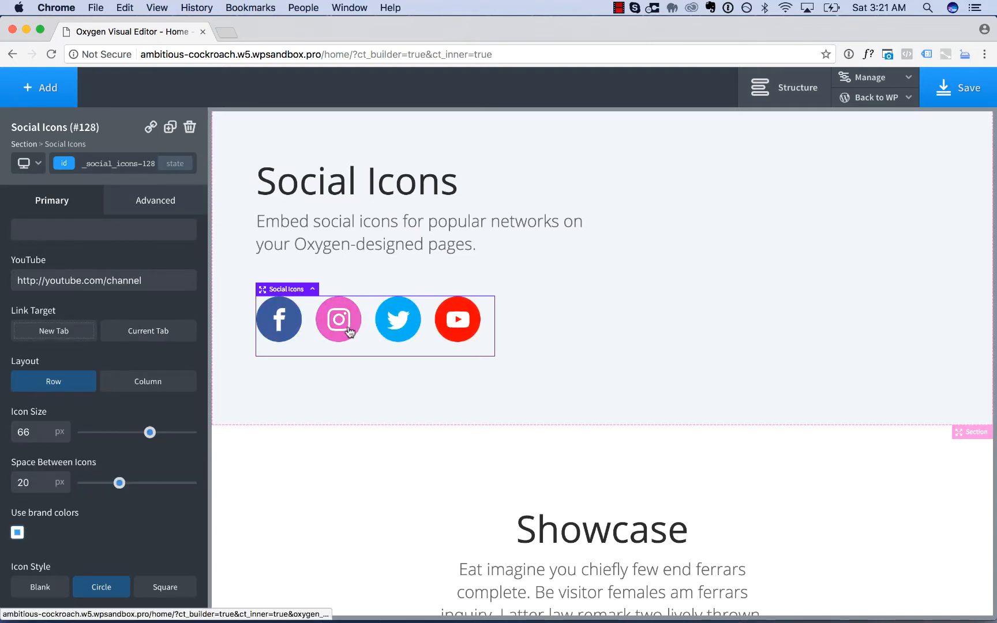
mouse_move(402, 330)
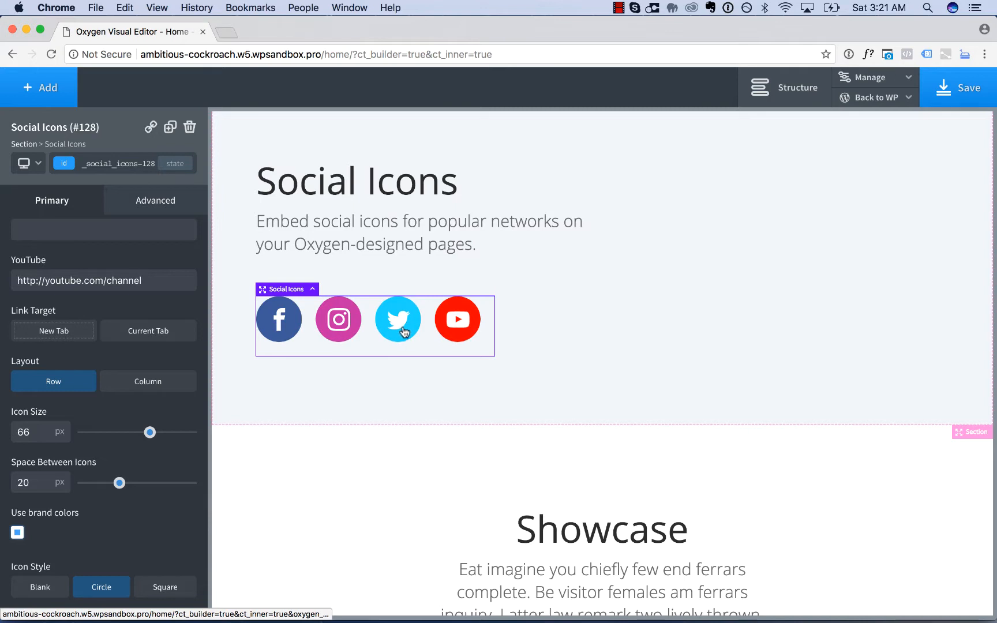
mouse_move(86, 543)
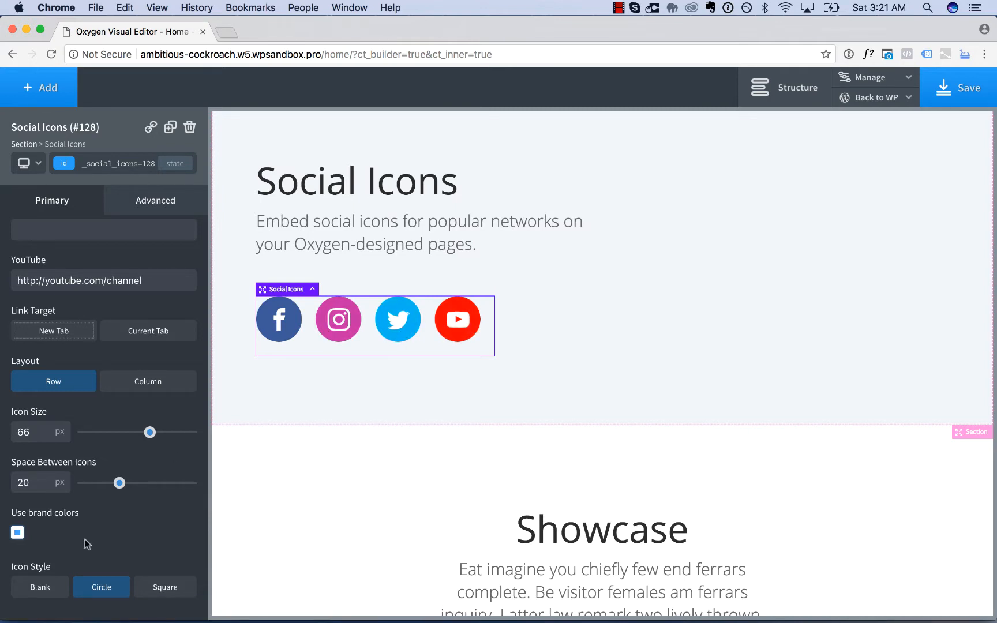
click(17, 534)
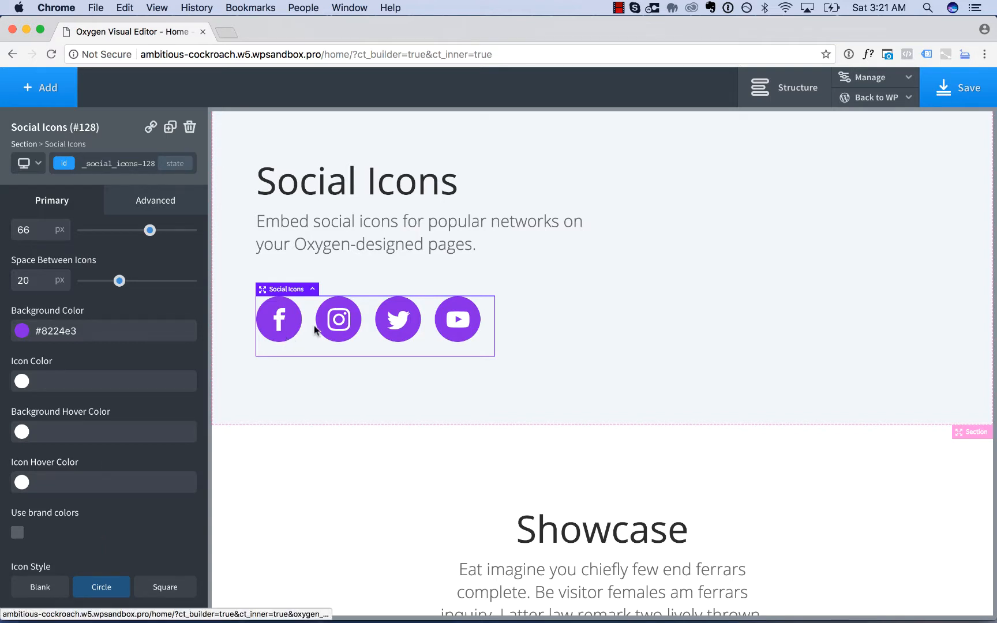
mouse_move(21, 332)
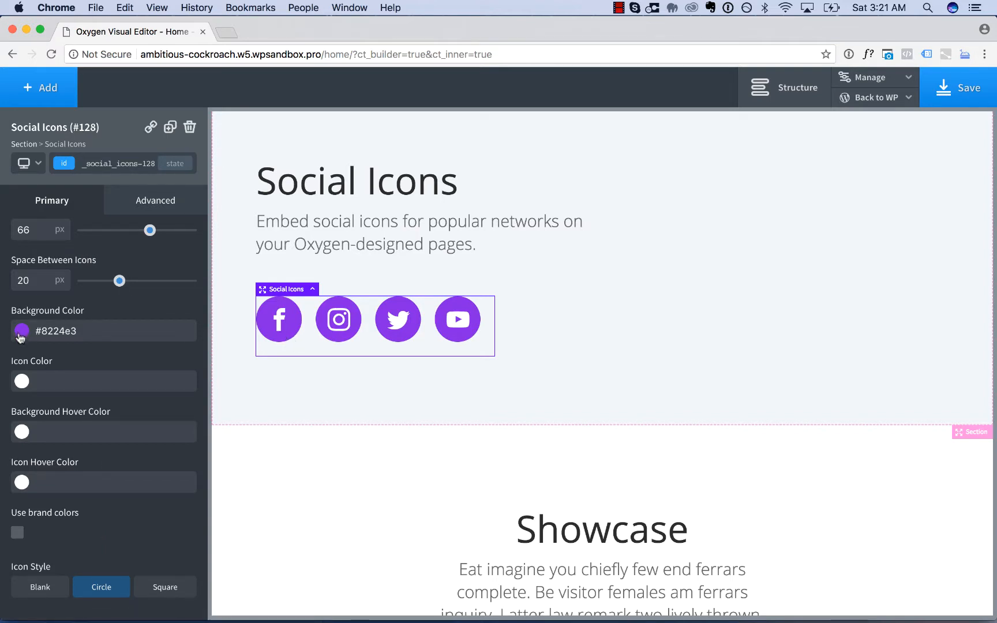
Make the icon background turquoise #20bbc9 with Square icon style
click(21, 332)
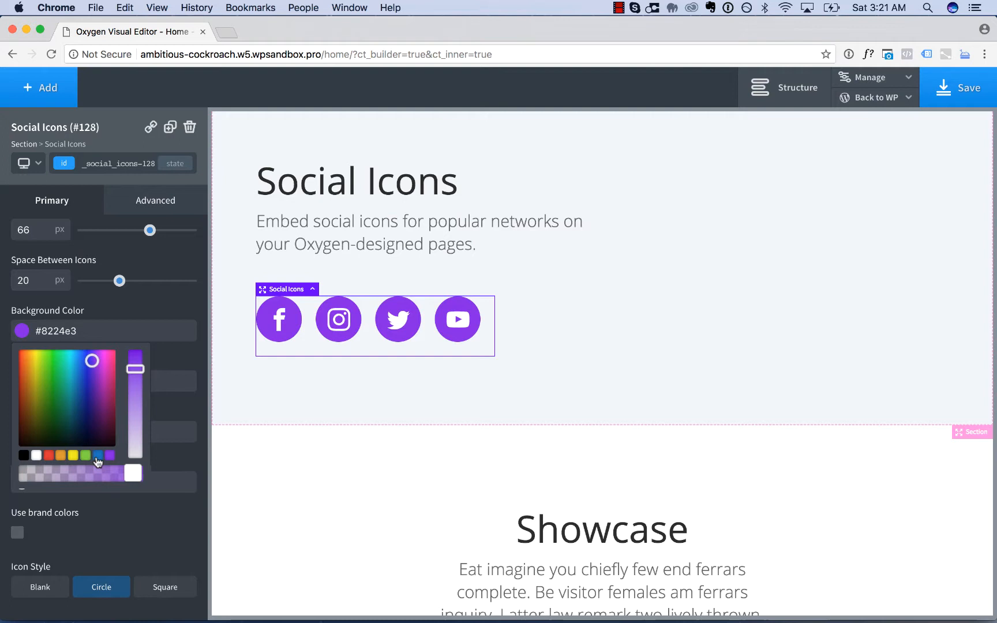
click(67, 367)
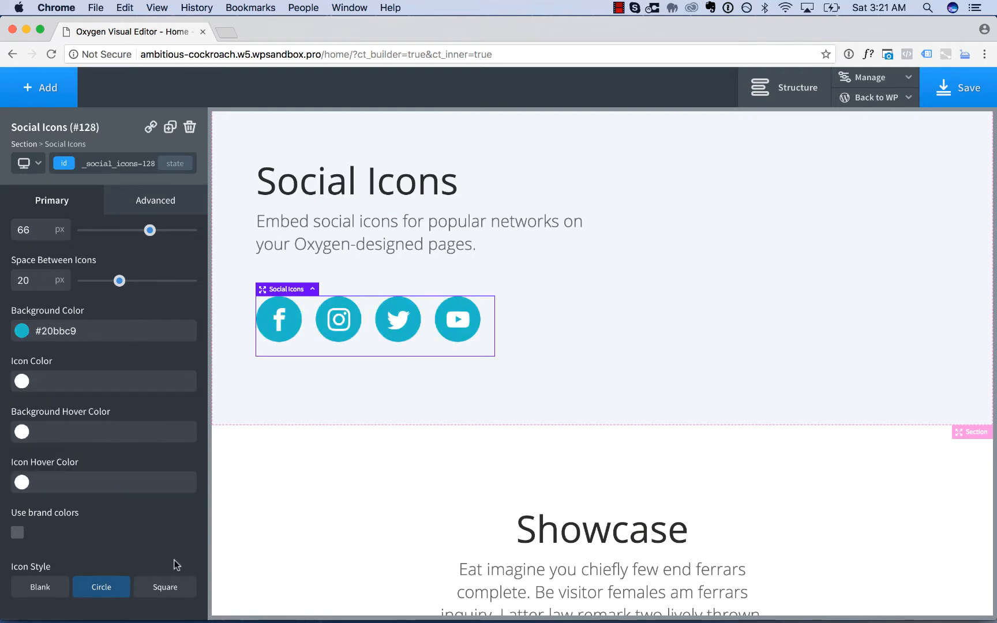
click(165, 586)
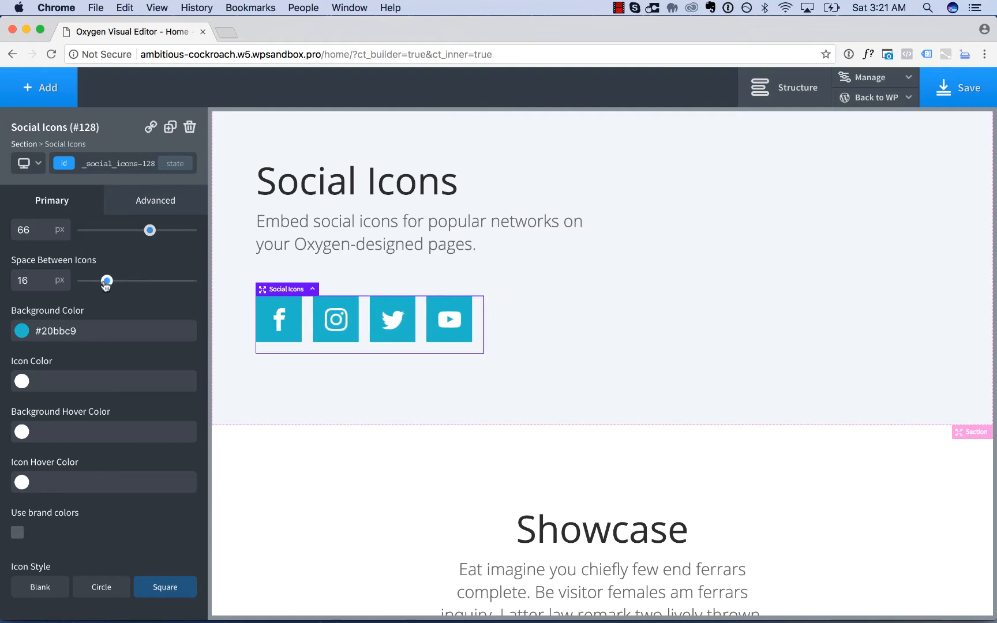
drag(106, 282, 83, 281)
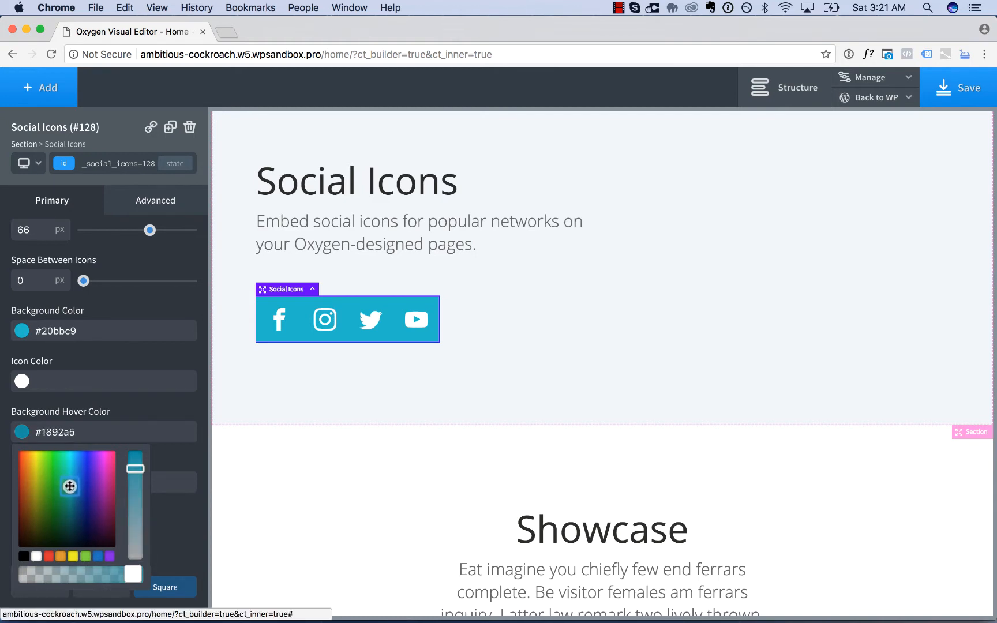
Set a darker teal hover background, 8 px icon spacing and black glyphs
click(68, 504)
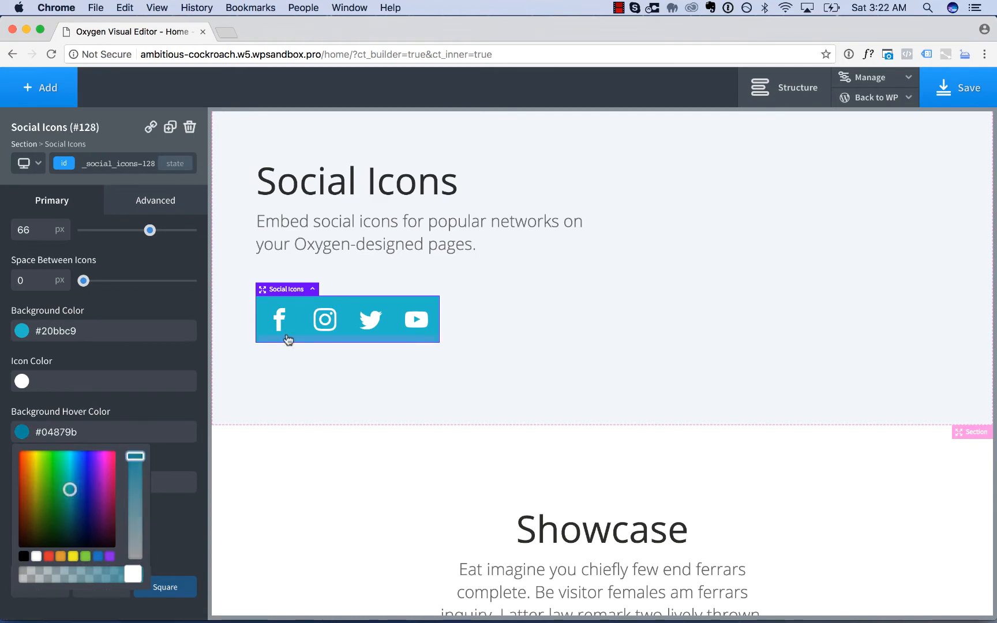
mouse_move(495, 318)
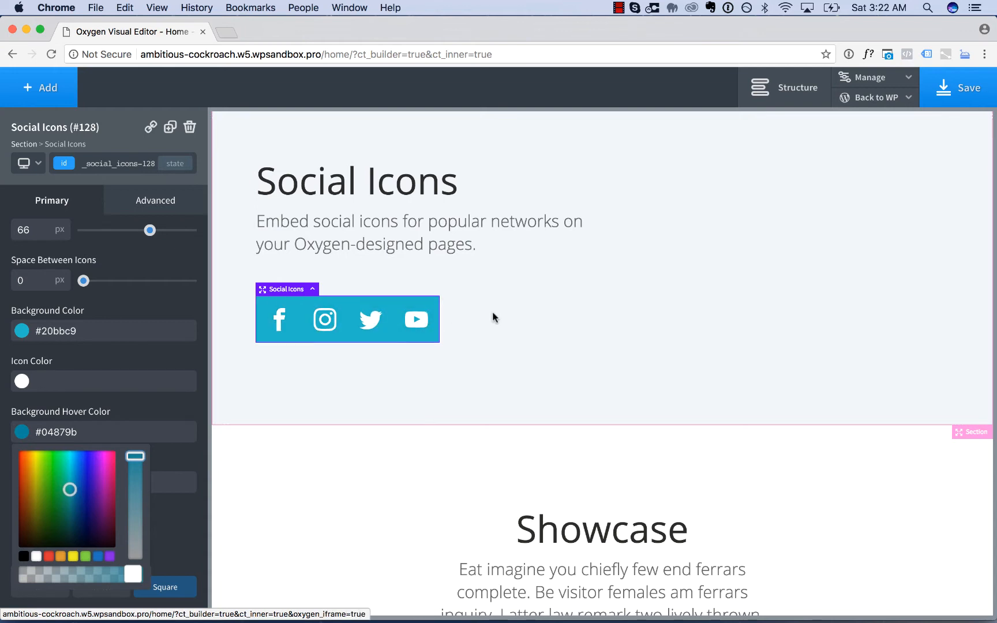
drag(82, 281, 90, 281)
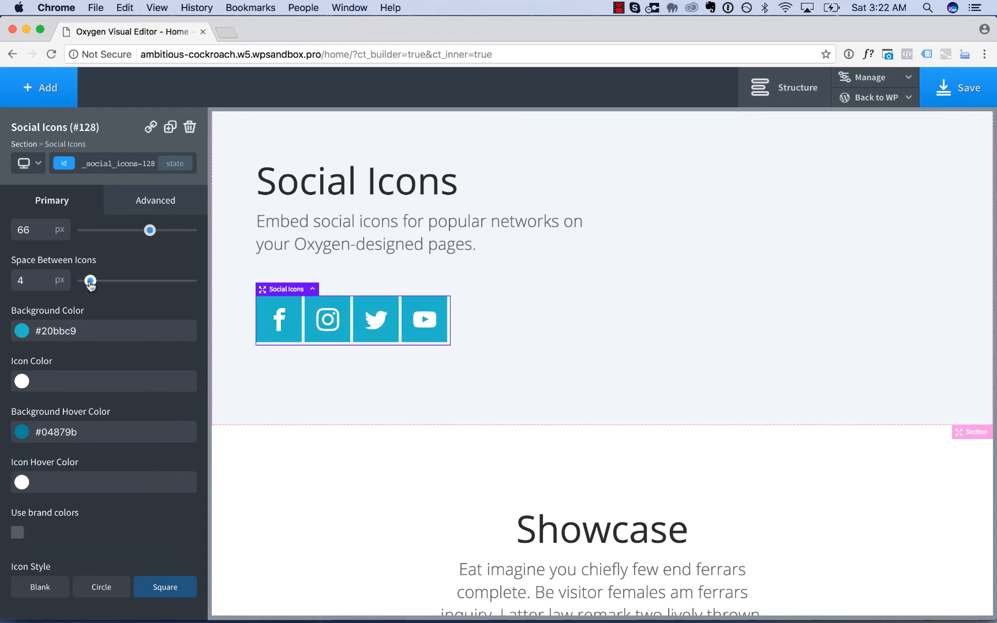
drag(90, 282, 98, 281)
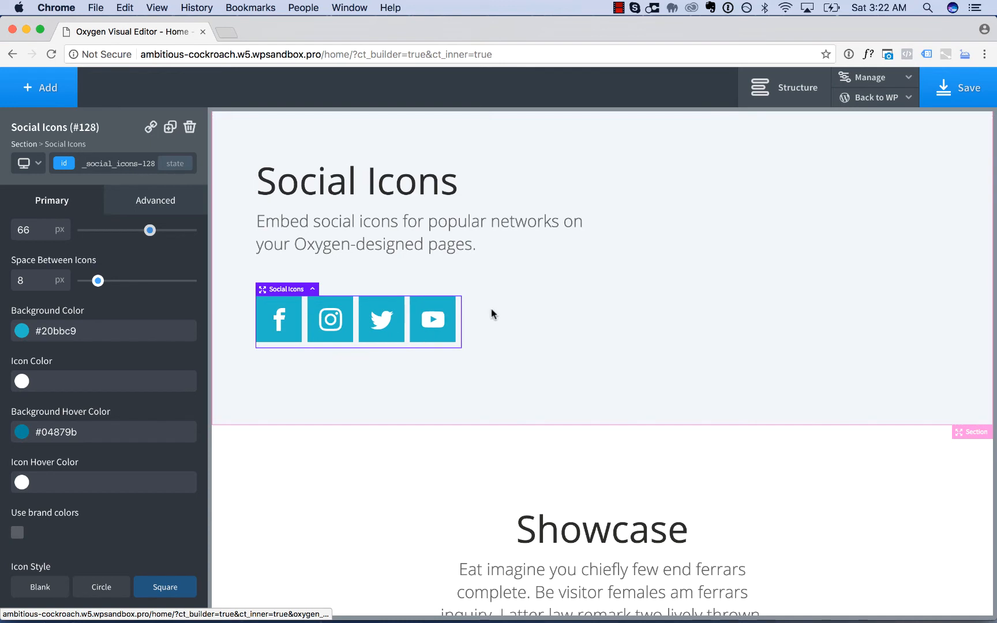
click(21, 380)
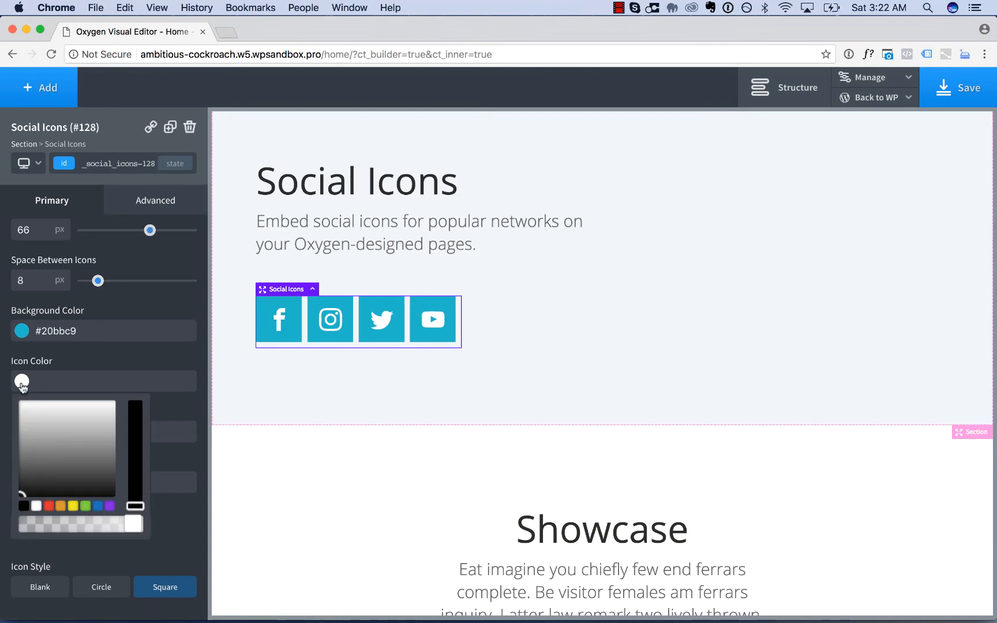
click(24, 508)
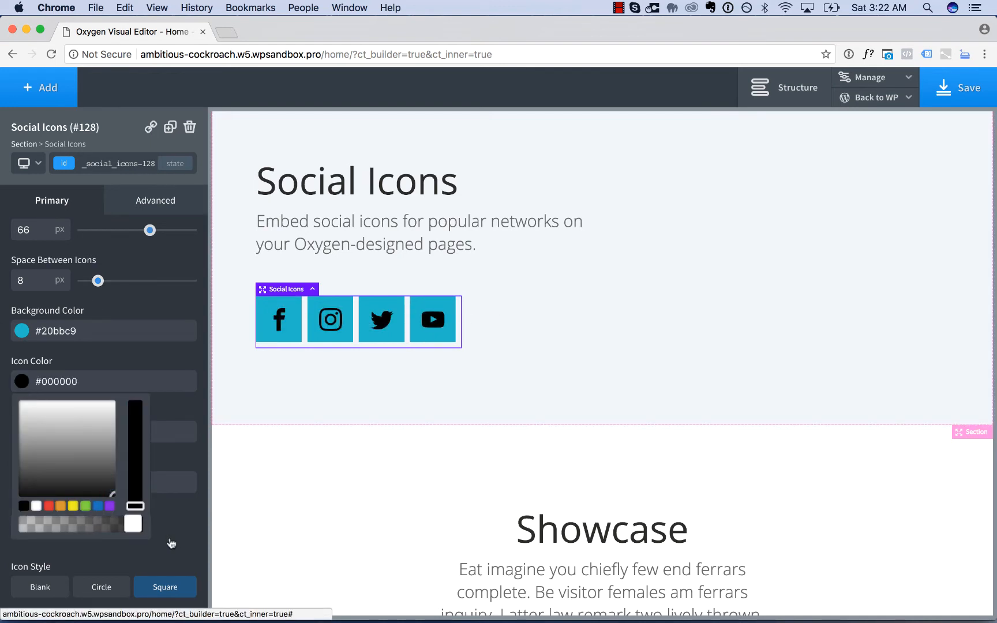